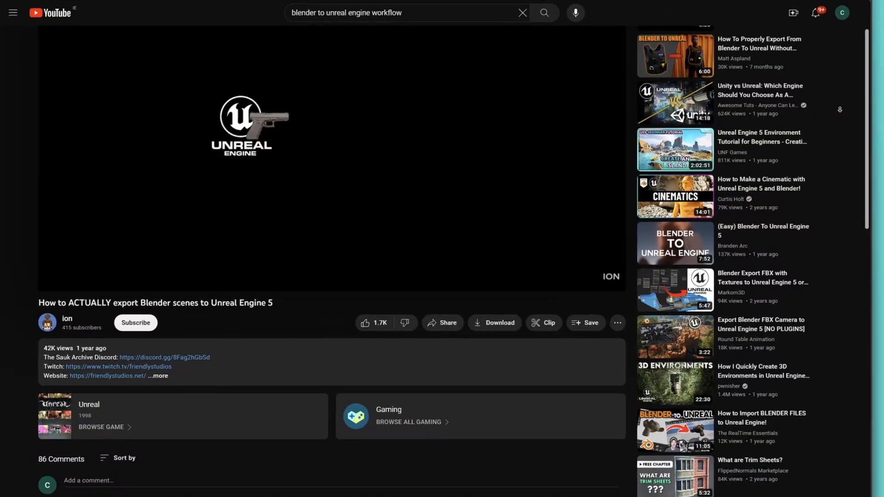
Scroll down through the page of Blender-to-Unreal tutorial videos
scroll(down, 3)
text(school of moption blen)
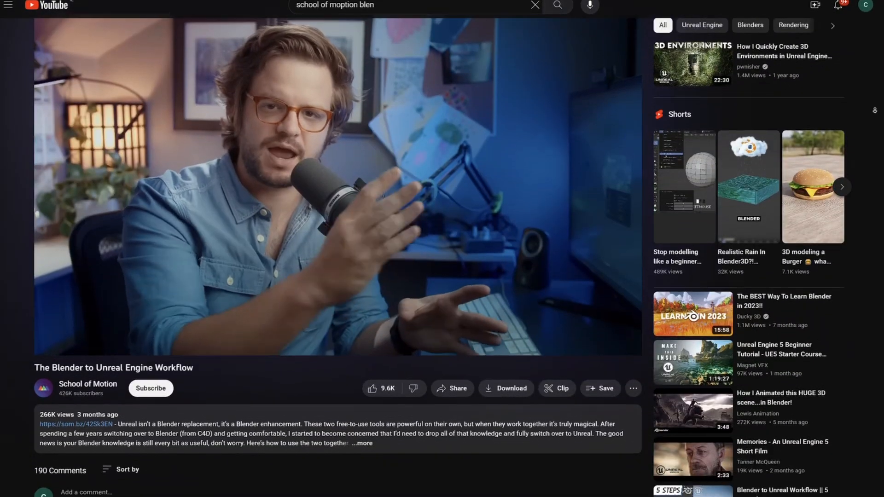
scroll(down, 3)
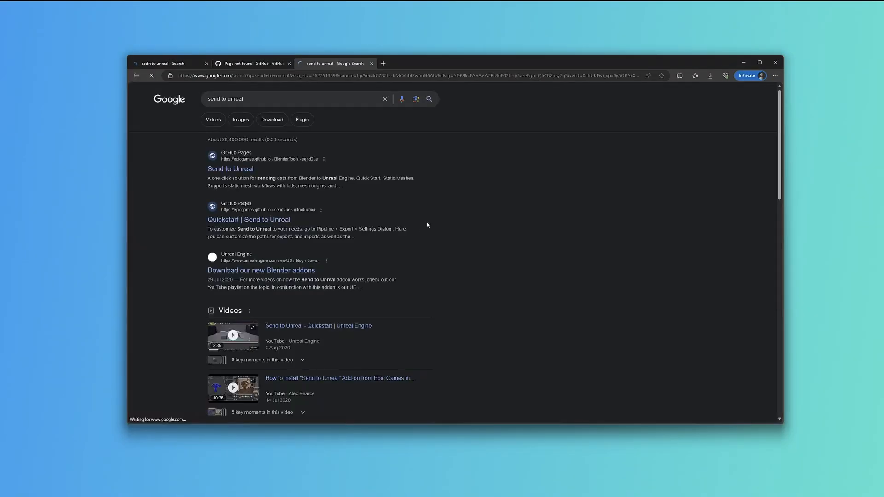
Reach the Send to Unreal documentation, its quick start guide, and the add-on's releases page
click(230, 168)
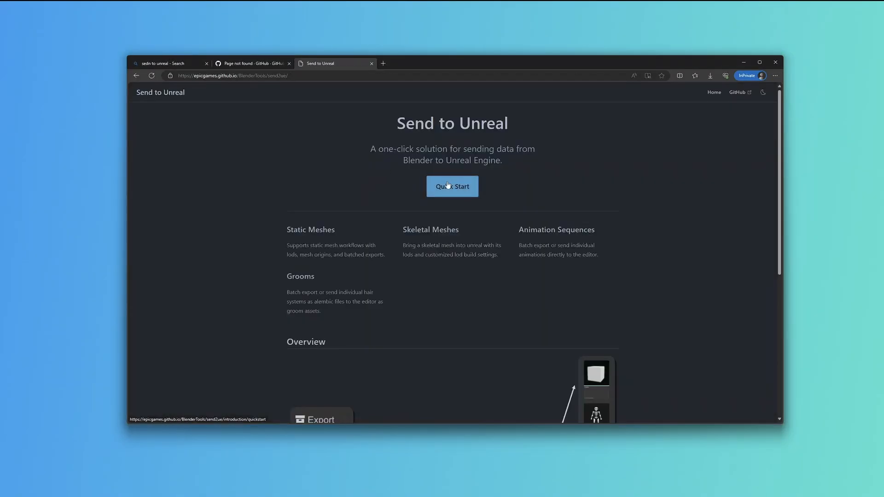
click(453, 186)
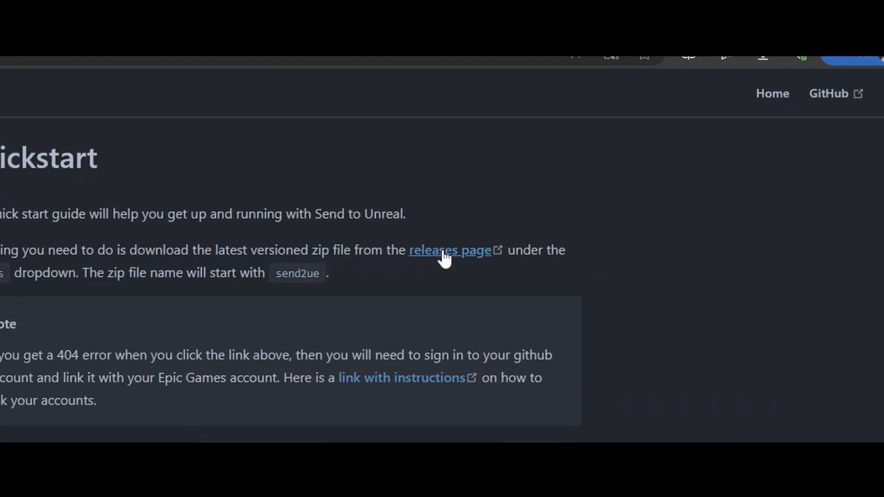
click(449, 251)
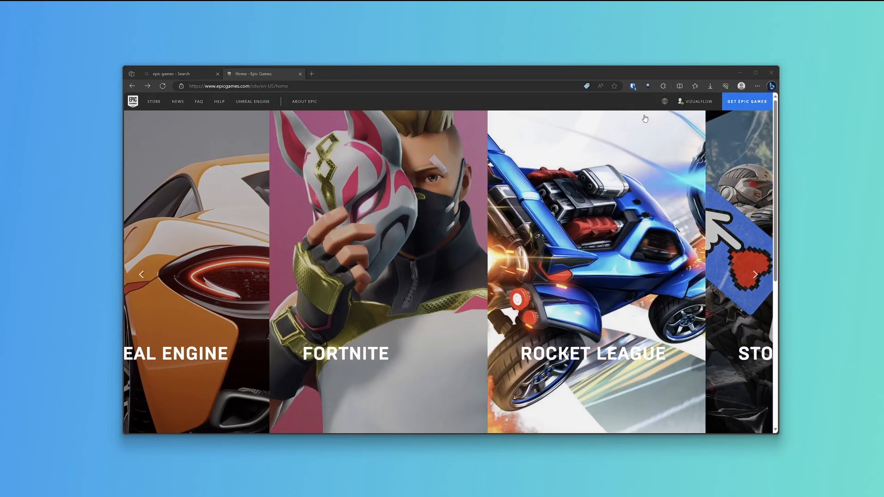
View the Epic Games account's Apps and Accounts page showing GitHub already linked
click(695, 101)
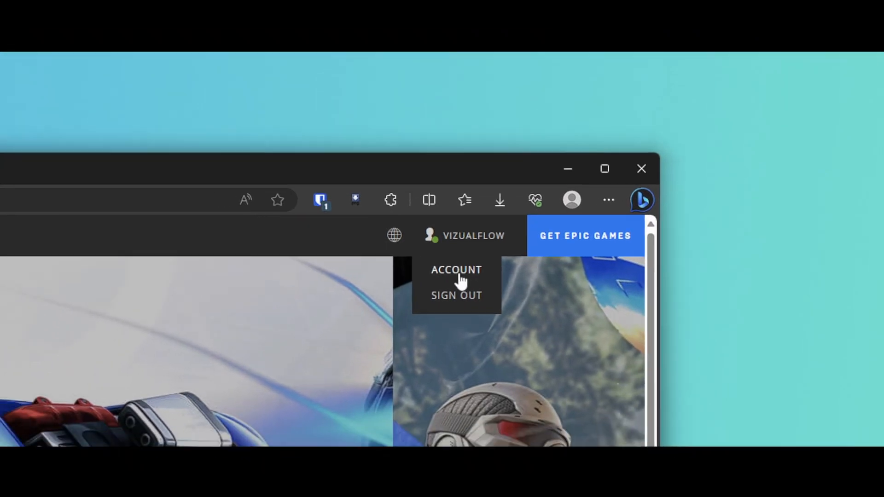
click(457, 270)
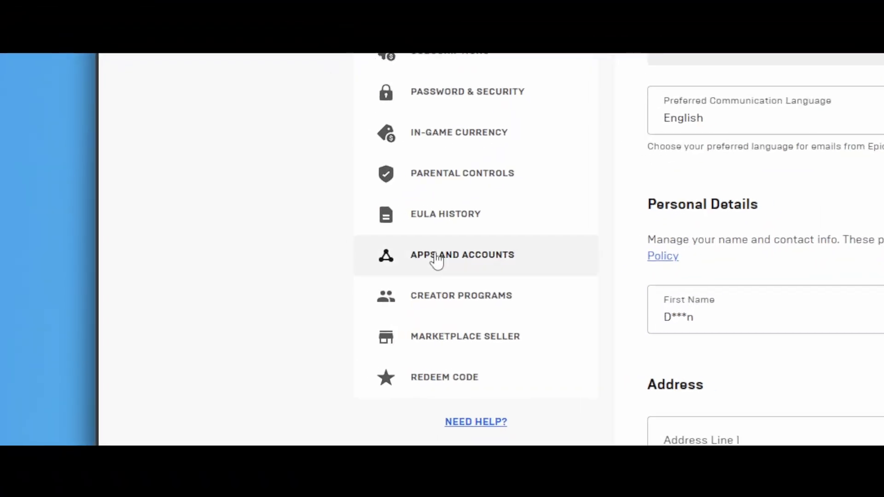
click(439, 254)
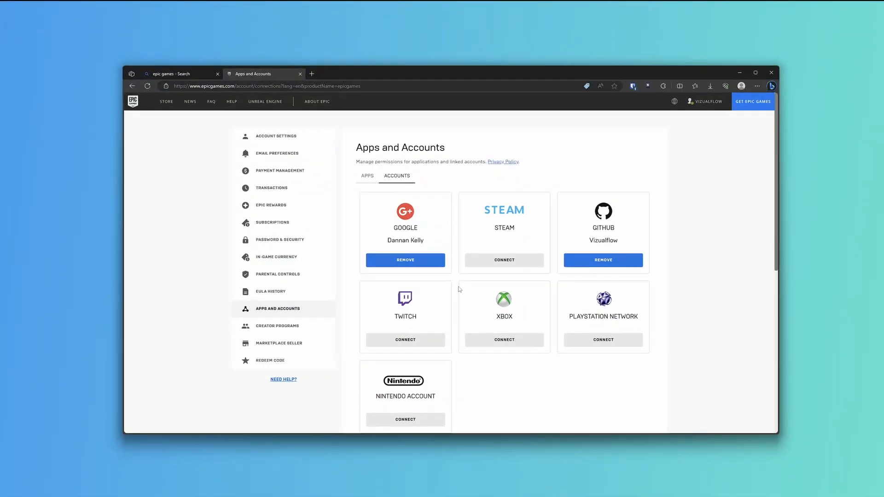
mouse_move(605, 236)
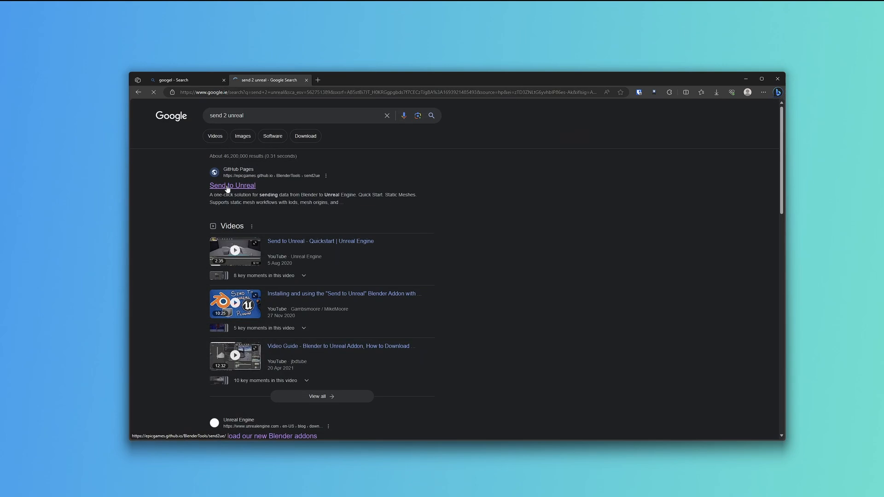
Reach the Send to Unreal GitHub releases page via the site's quick start guide
click(232, 185)
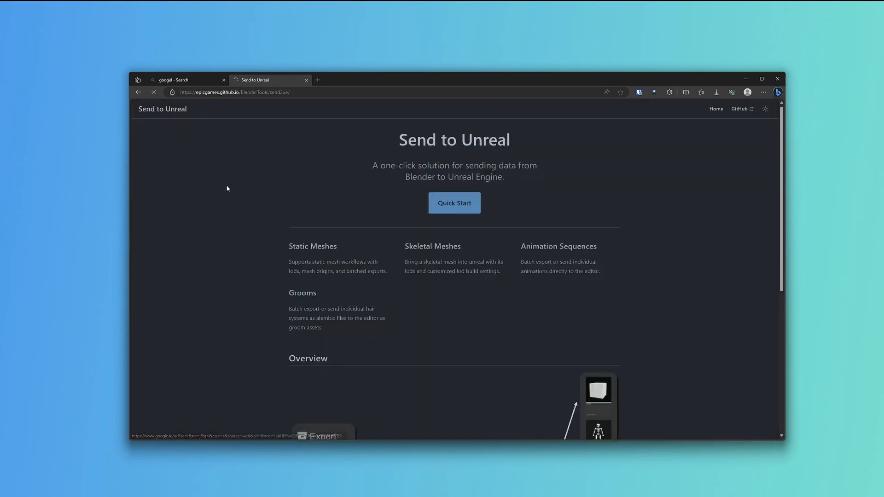
click(454, 203)
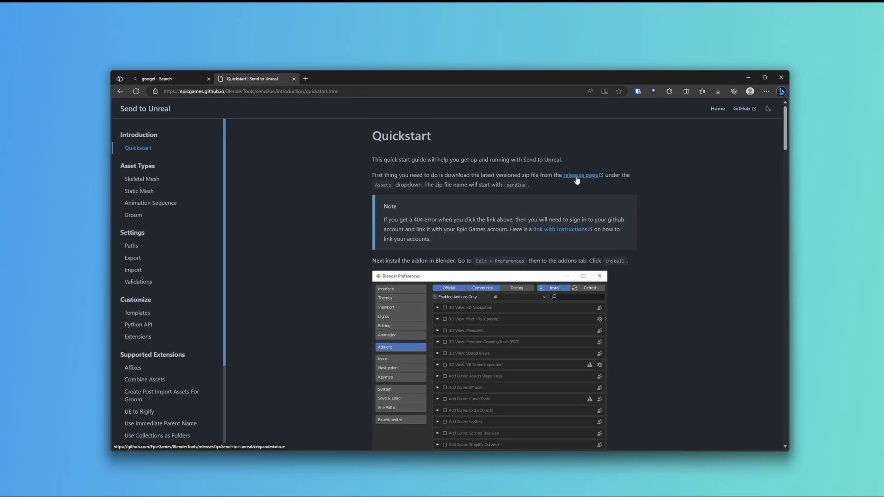
click(581, 175)
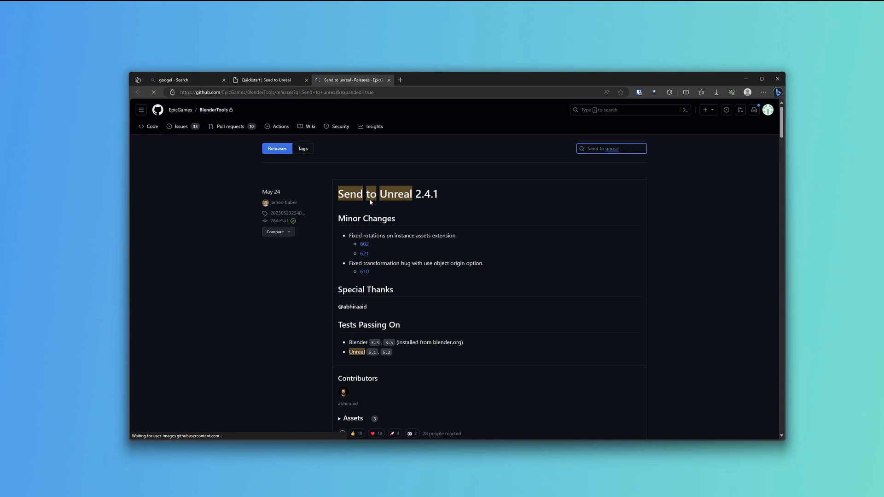
mouse_move(488, 234)
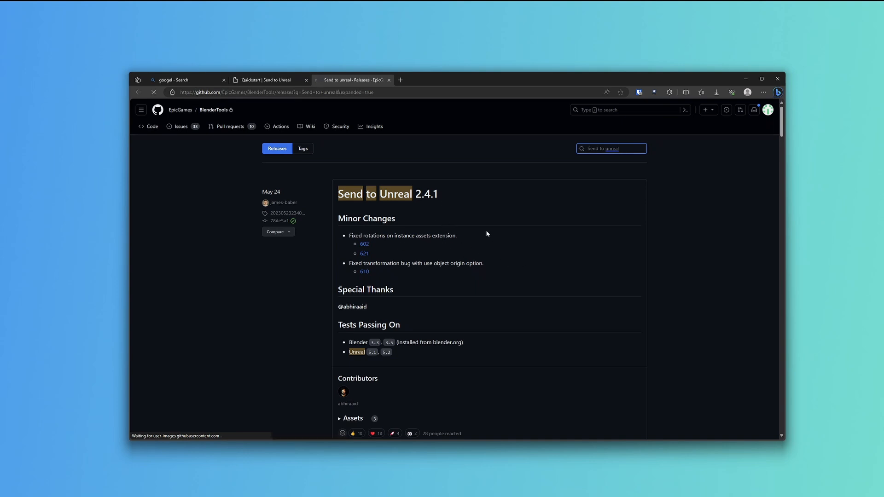
Expand the 2.4.1 release assets and download the send2ue 2.4.1 zip
scroll(down, 3)
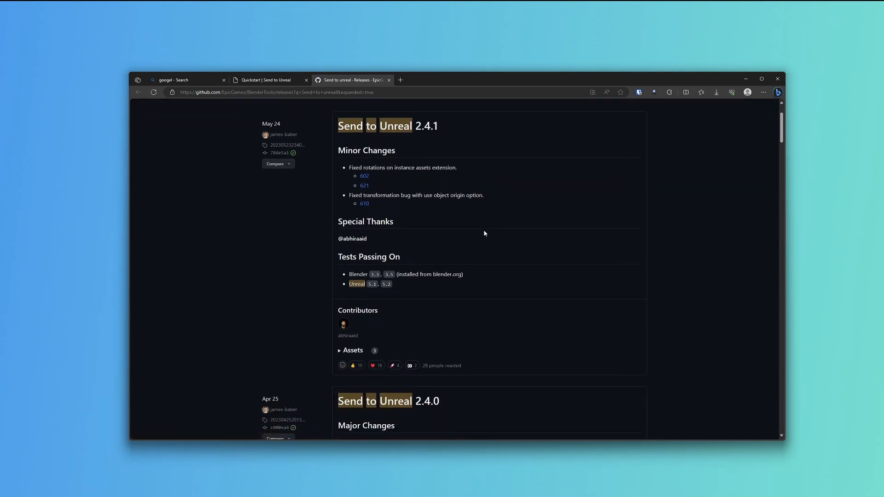
click(351, 350)
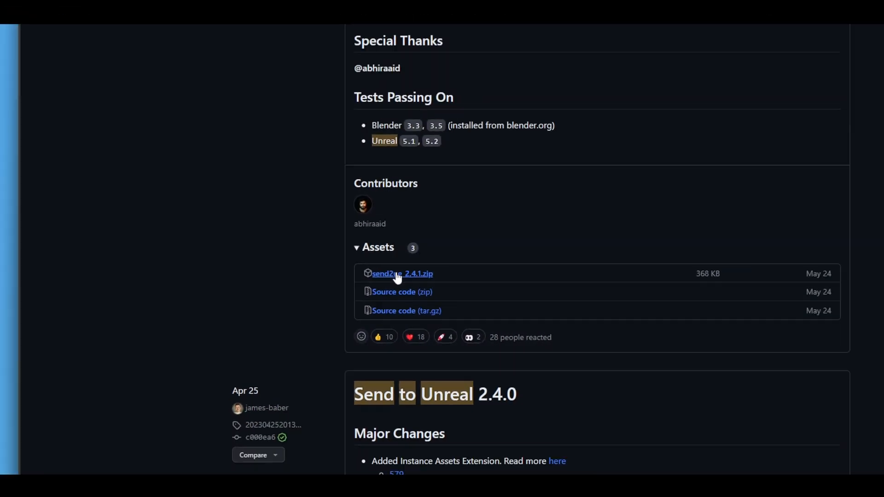
click(401, 274)
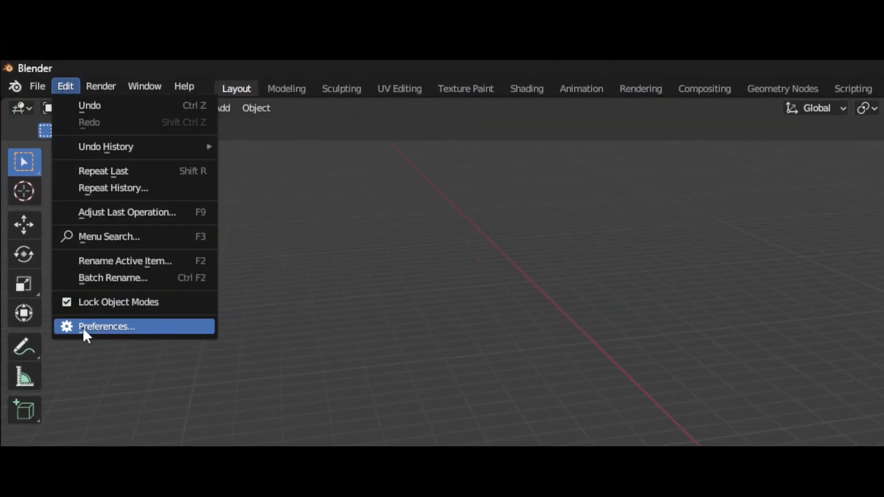
Install the Send to Unreal zip from Downloads, enable Pipeline: Send to Unreal, and select the Export collection
click(106, 326)
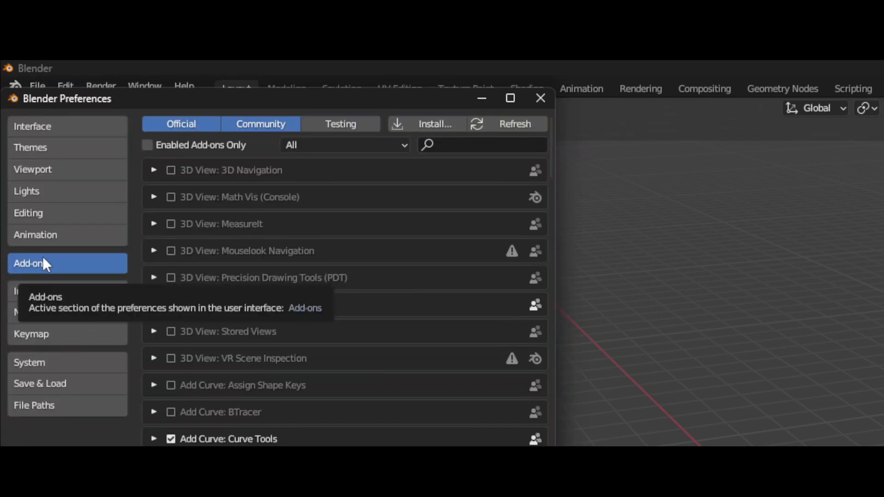
click(436, 123)
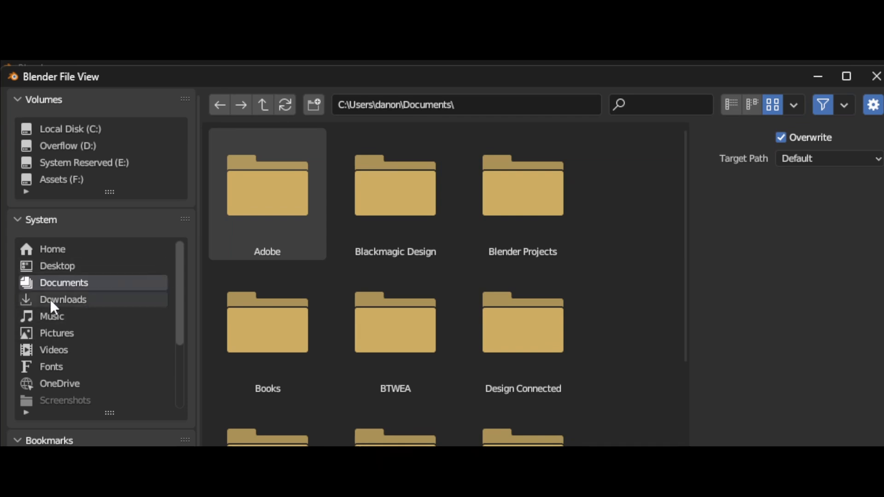
click(63, 299)
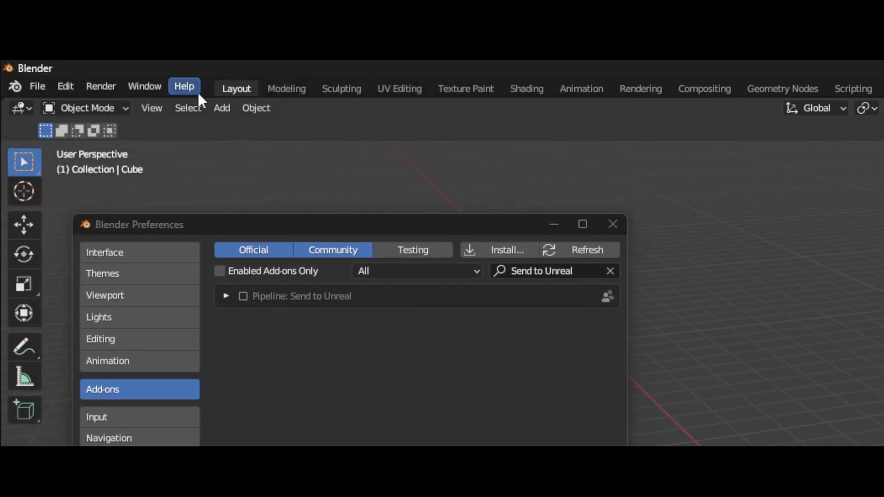
click(243, 297)
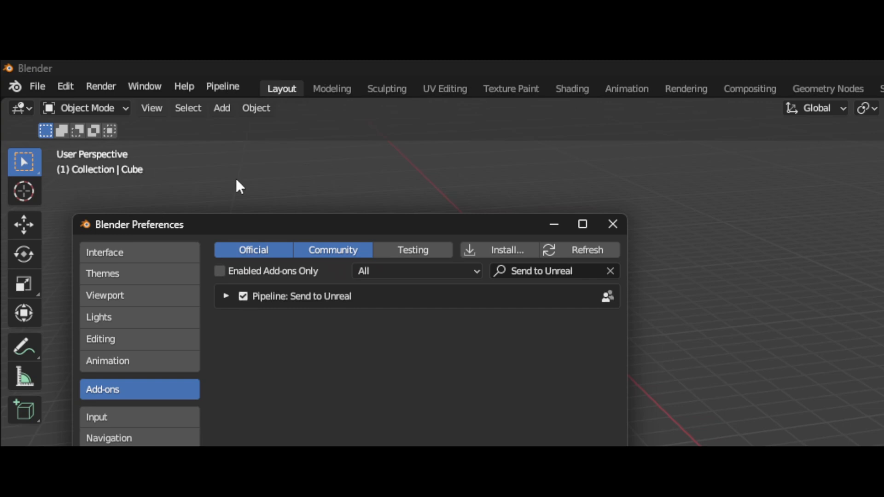
mouse_move(230, 97)
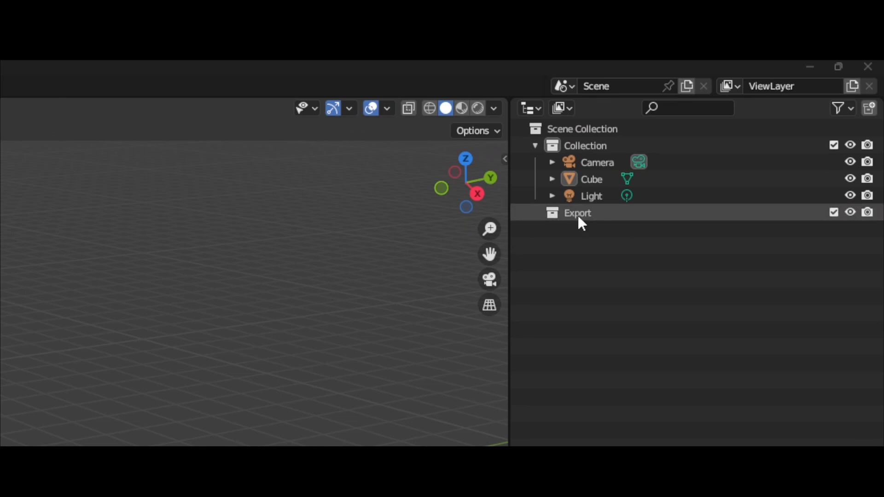
click(577, 214)
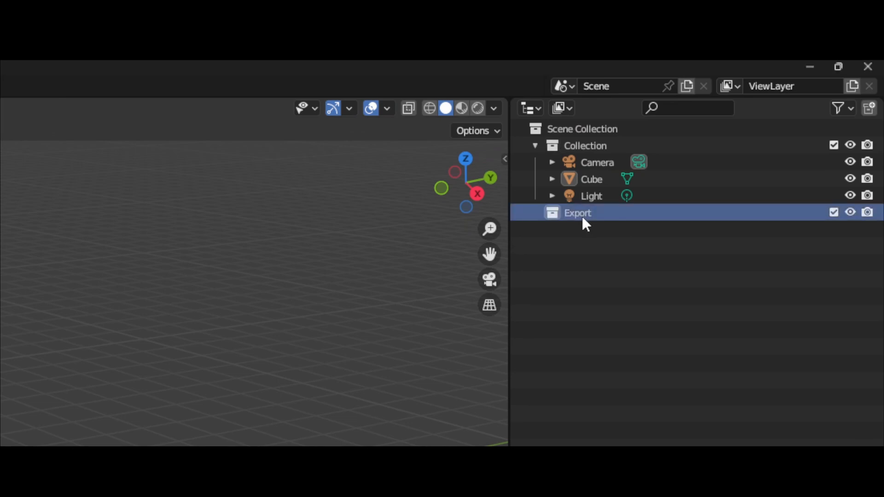
mouse_move(597, 236)
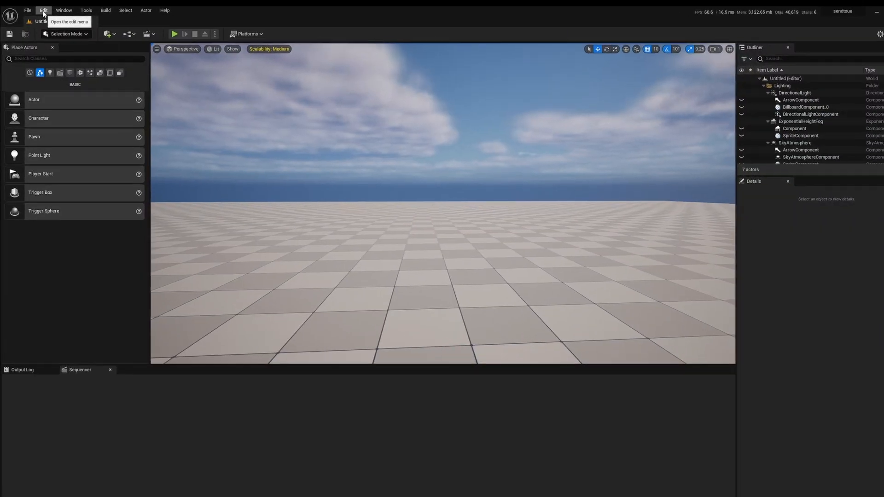
Enable Remote Execution under Plugins - Python in the project settings, found by searching 'enab'
click(45, 10)
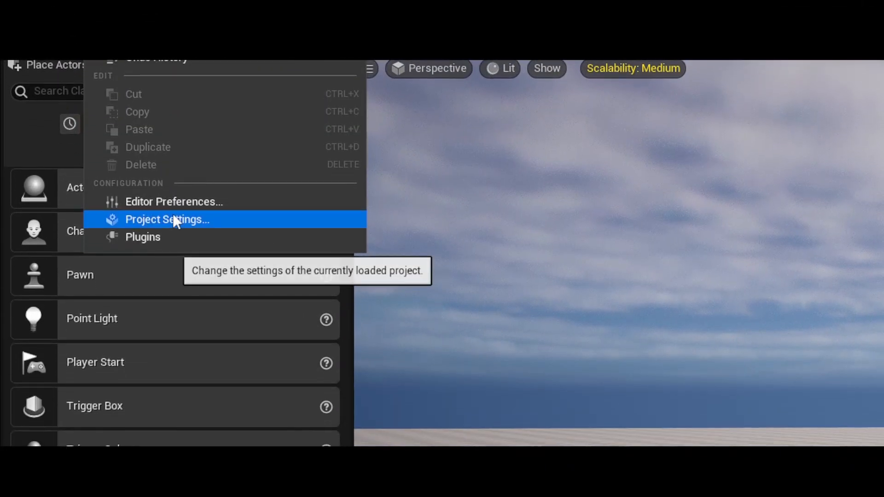
click(166, 219)
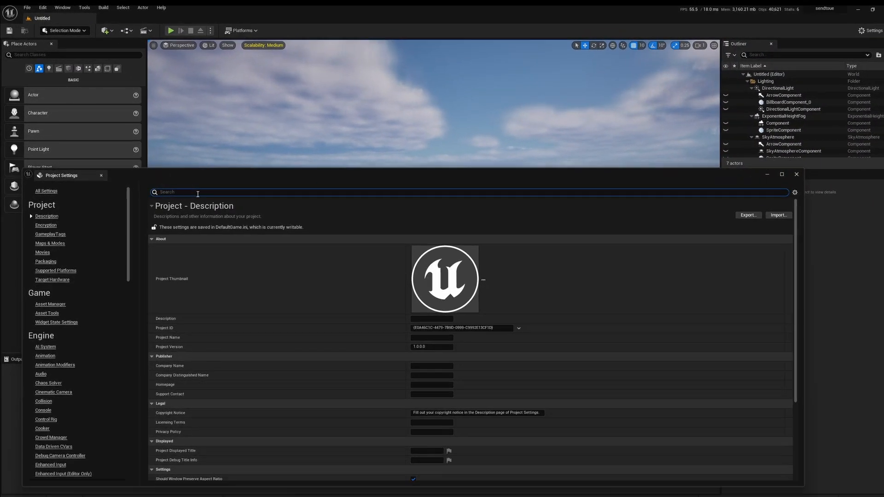
text(enable remote)
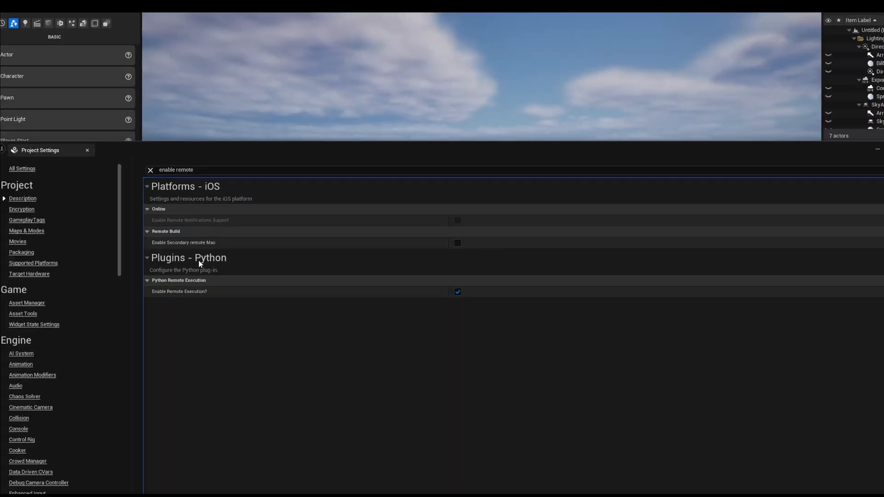
click(42, 9)
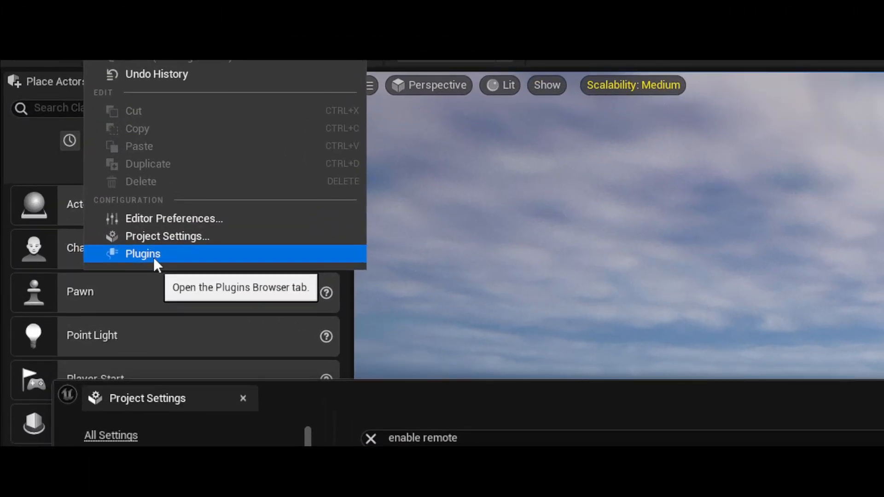
Search the plugin browser for 'python' to confirm the Python Editor Script Plugin is enabled
click(143, 254)
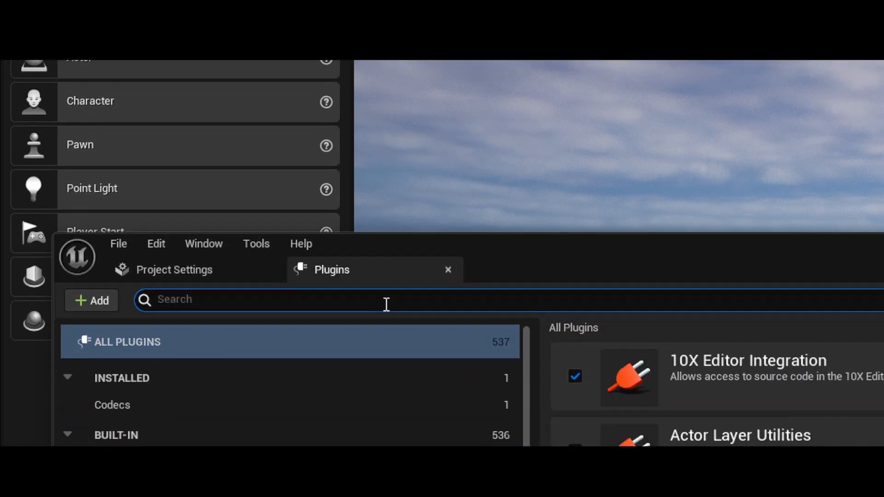
text(python)
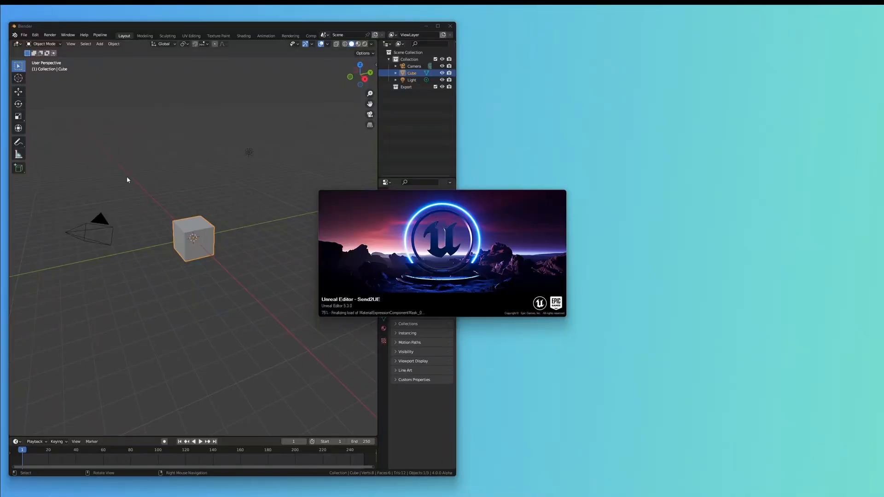
mouse_move(227, 183)
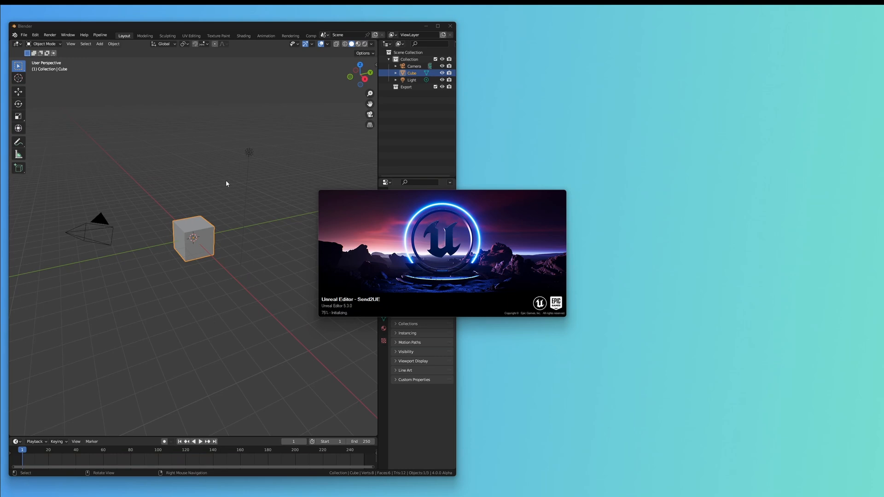
mouse_move(188, 177)
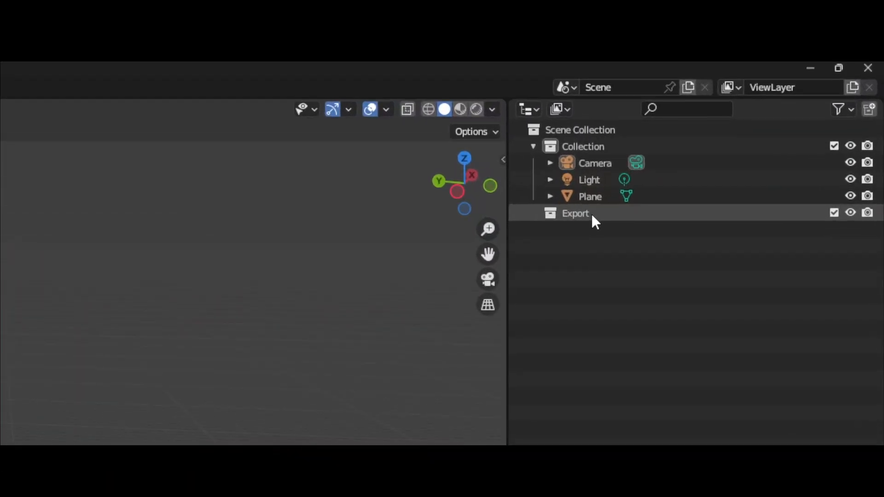
mouse_move(606, 221)
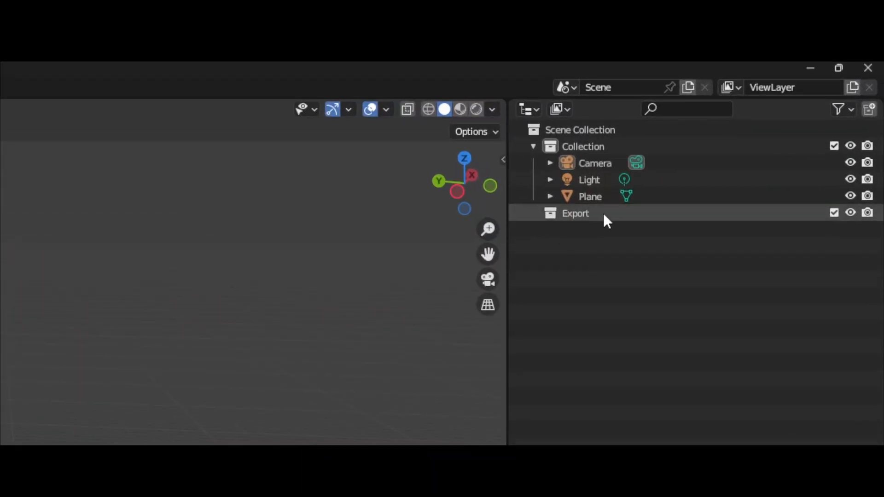
mouse_move(582, 222)
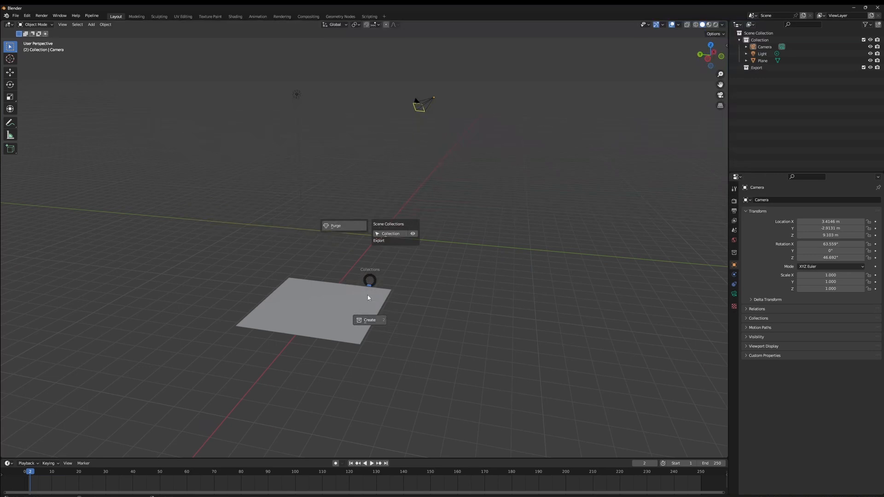
mouse_move(384, 284)
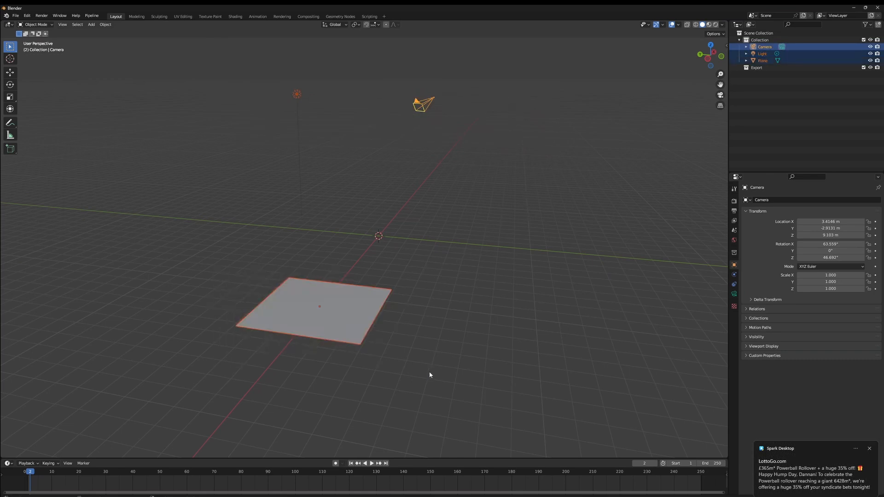
Move the selected objects into the Export collection, then return the plane to the default Collection
key(Shift+C)
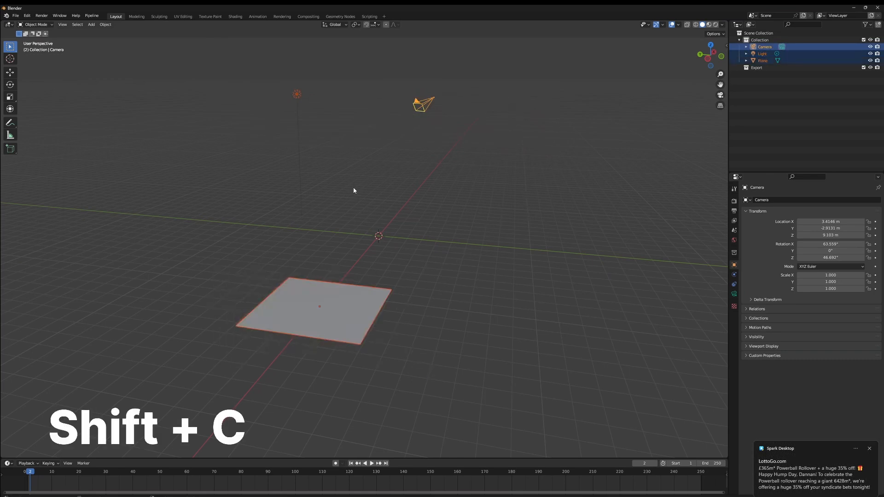
key(m)
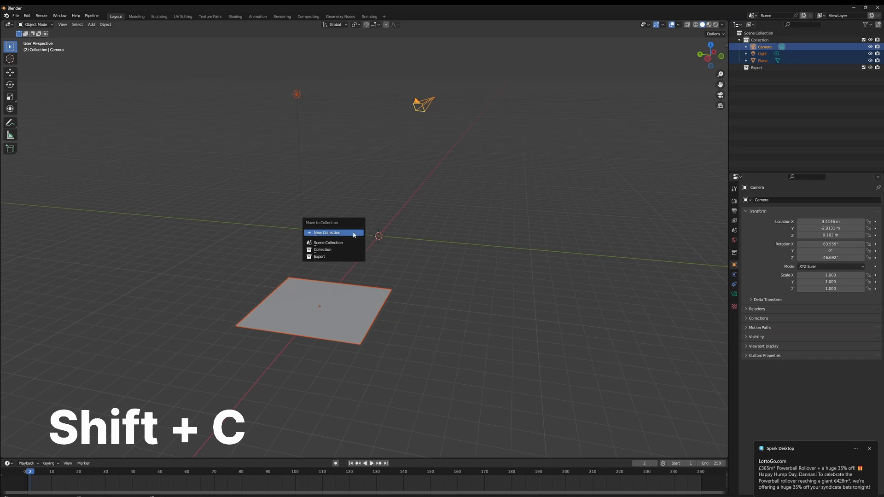
mouse_move(330, 257)
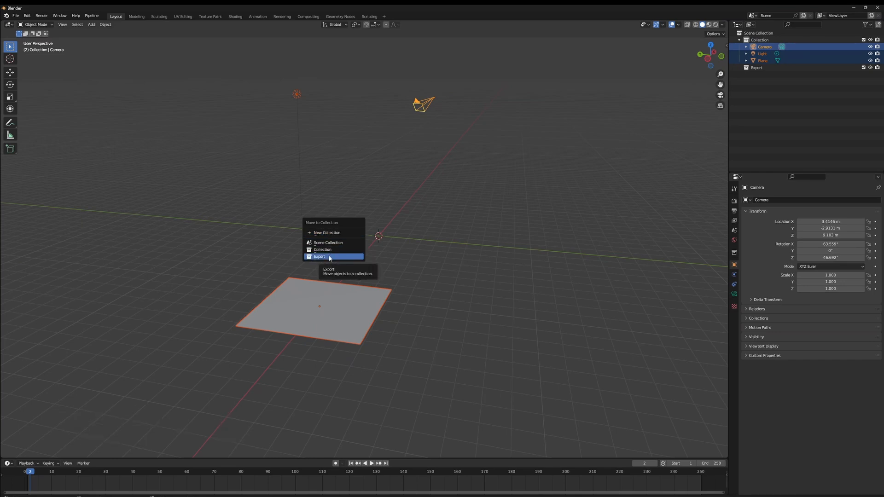
click(318, 256)
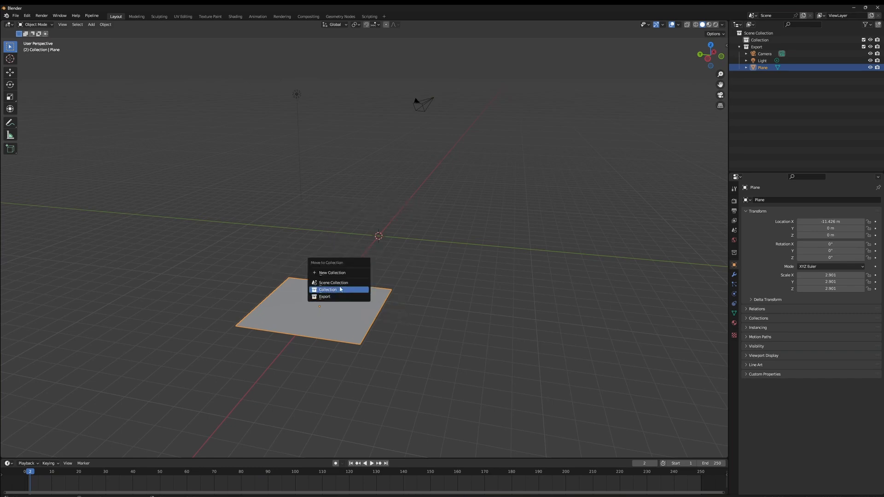
click(328, 290)
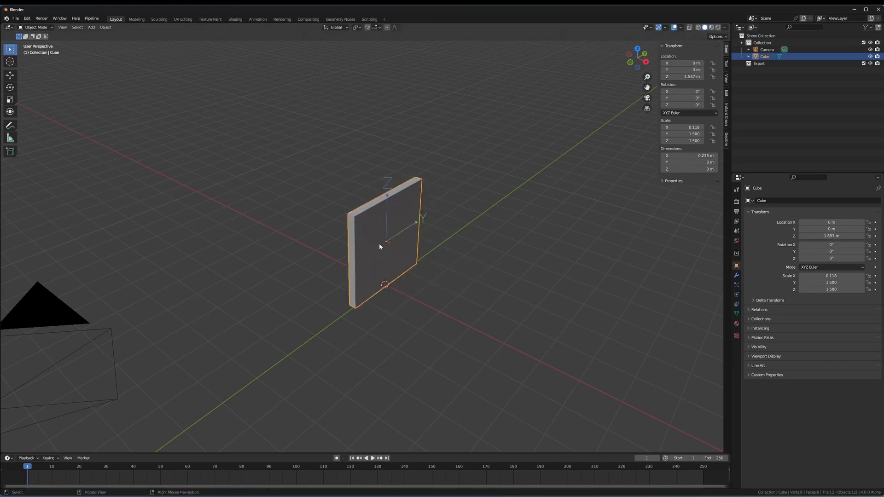
mouse_move(352, 307)
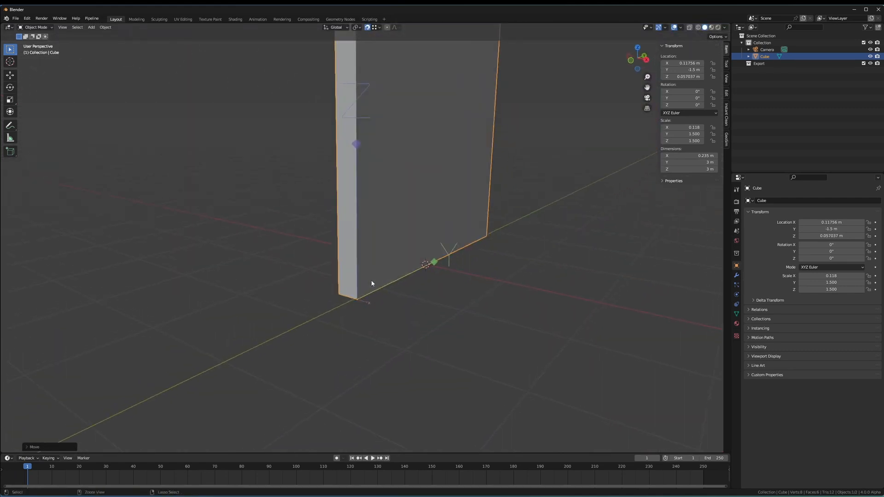
Reposition the wall slab so its origin sits at the bottom corner on the world origin
key(Ctrl+.)
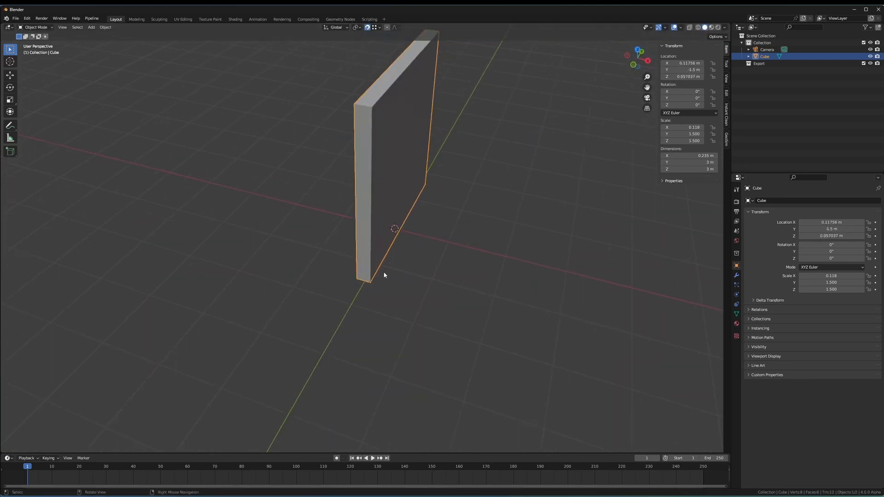
key(r)
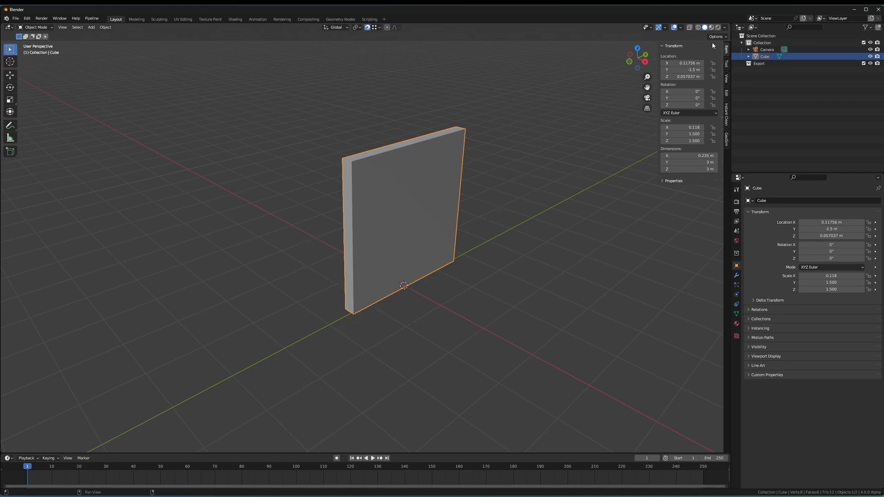
Set the viewport Options so transforms Affect Only: Origins
click(718, 37)
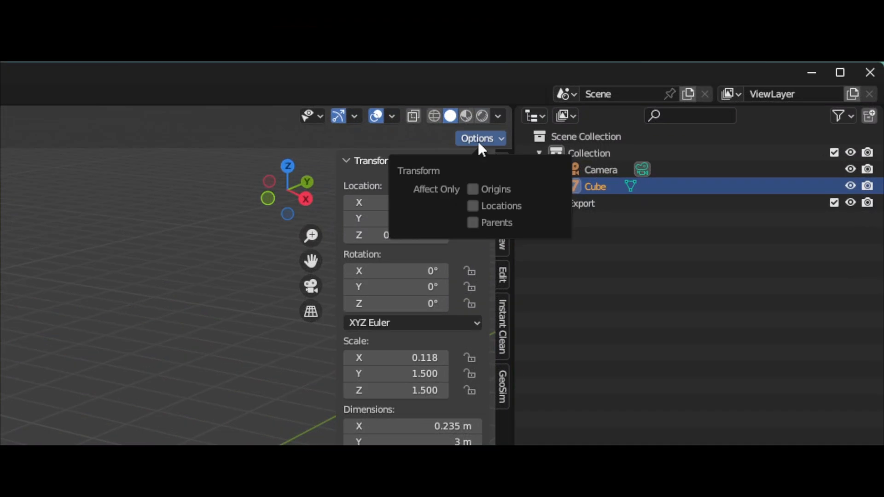
click(472, 190)
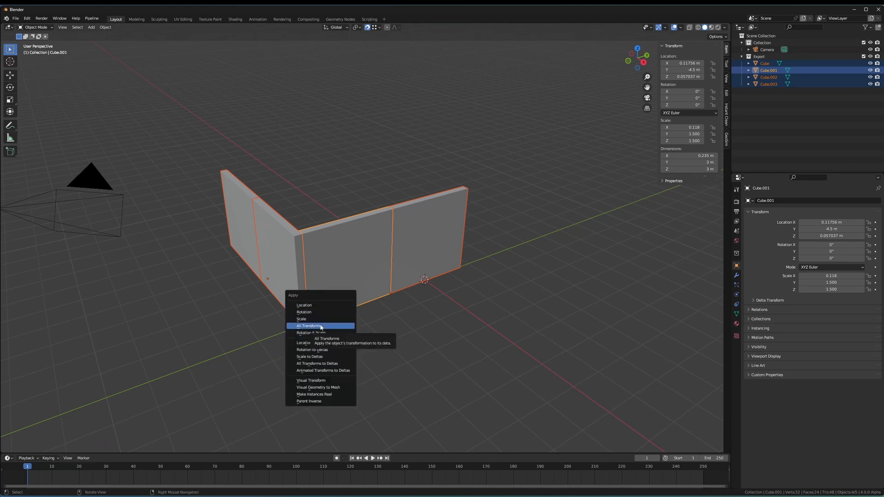
click(309, 326)
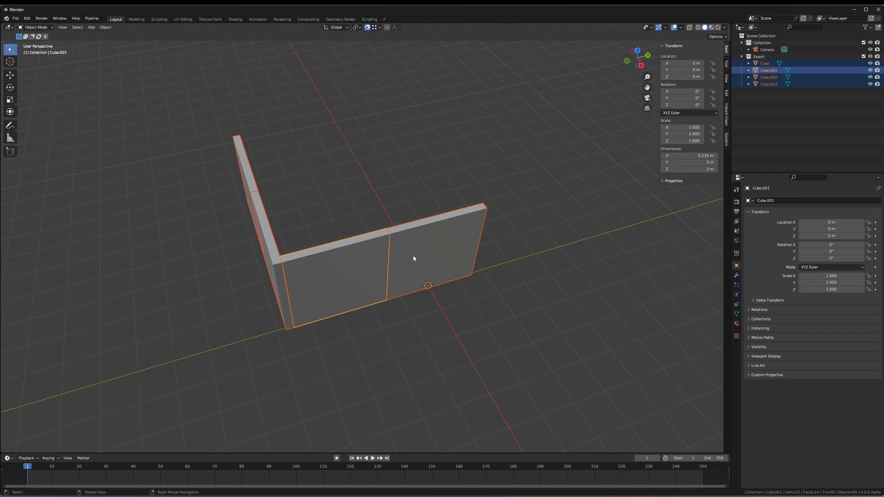
mouse_move(400, 270)
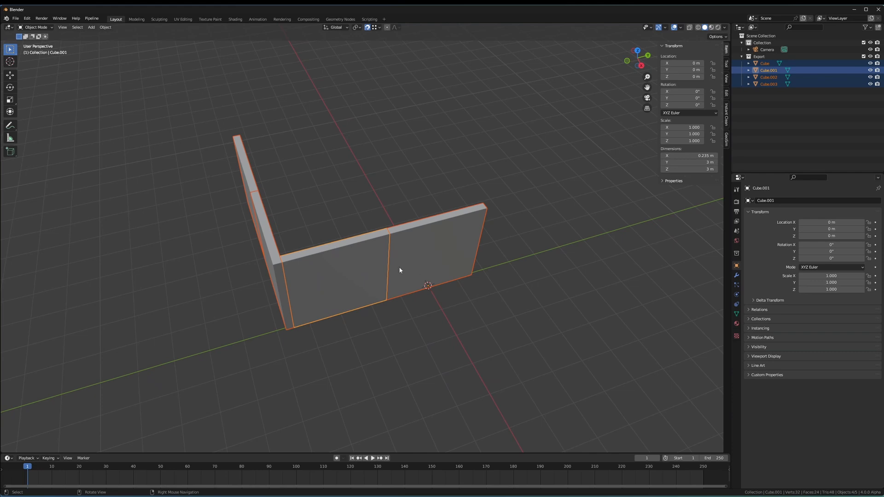
mouse_move(438, 250)
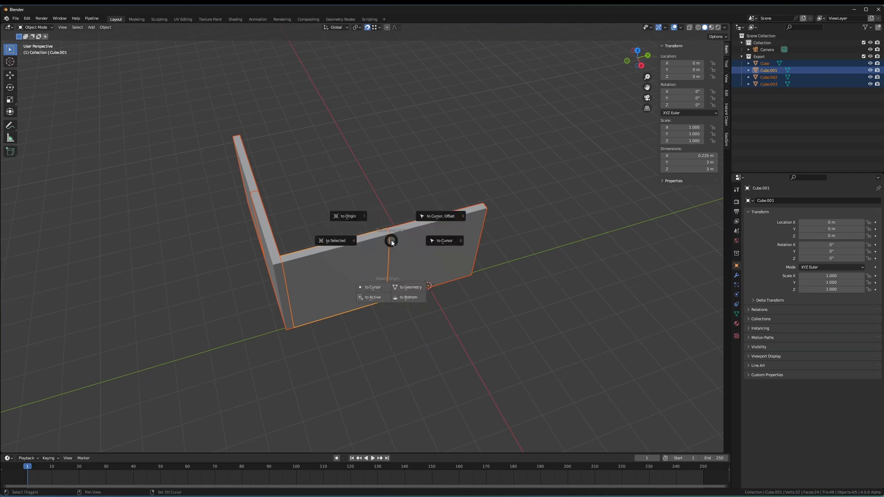
mouse_move(401, 273)
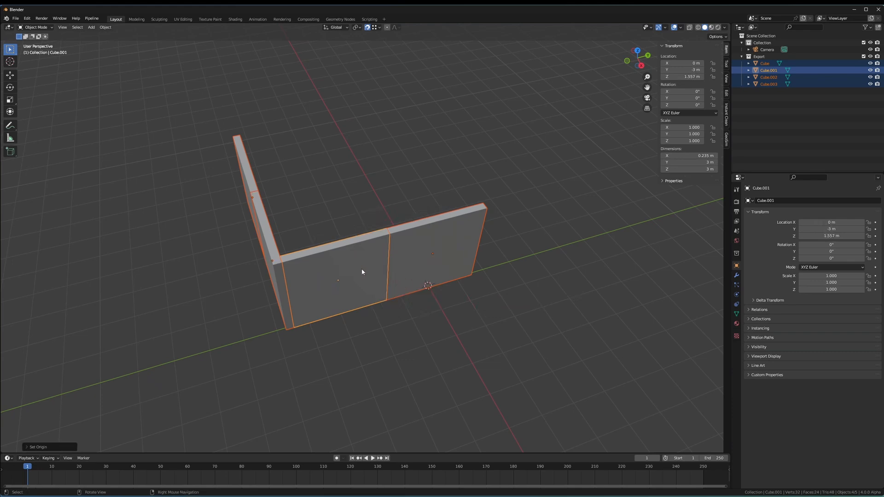
drag(361, 271, 383, 226)
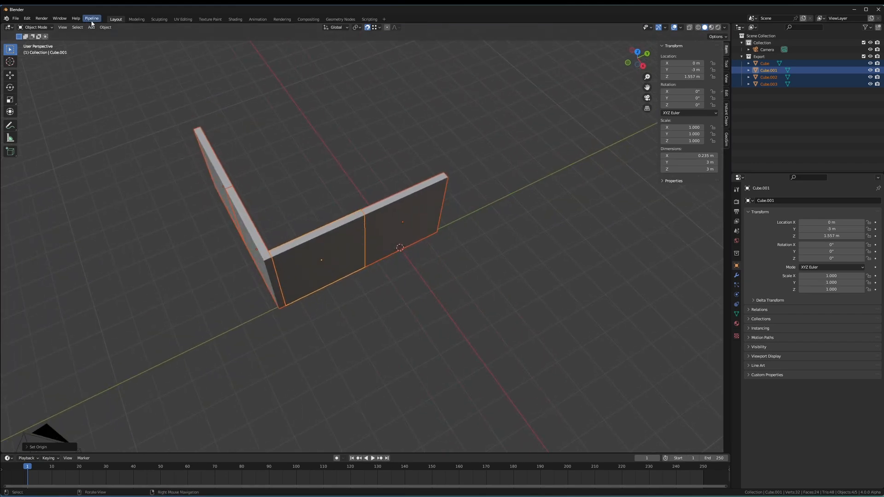
Enable 'Place in active level' in Send to Unreal import extensions and push the wall meshes
click(93, 18)
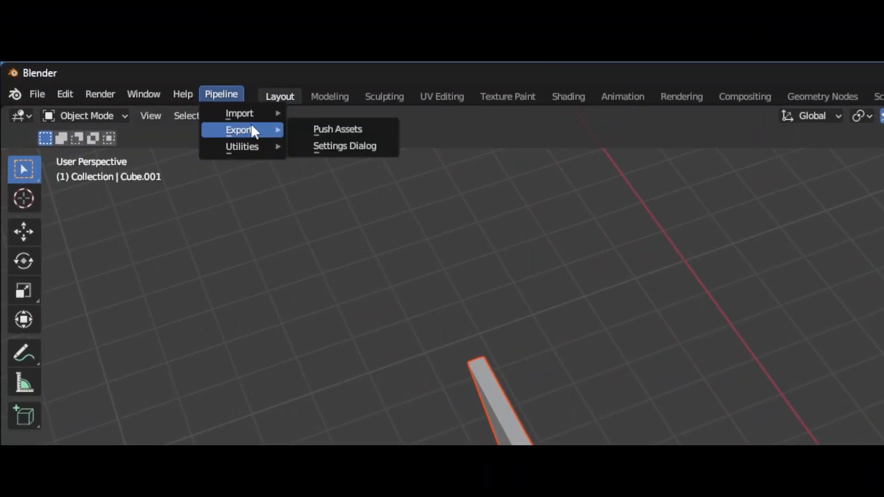
click(344, 146)
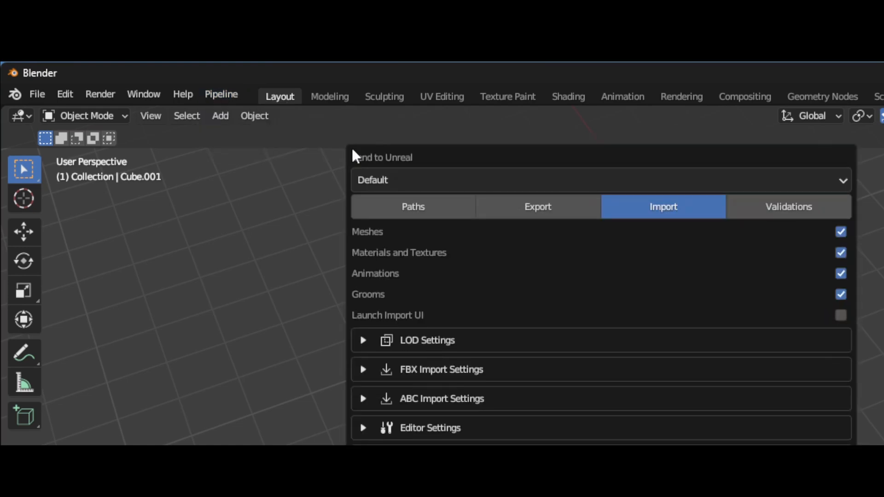
mouse_move(659, 208)
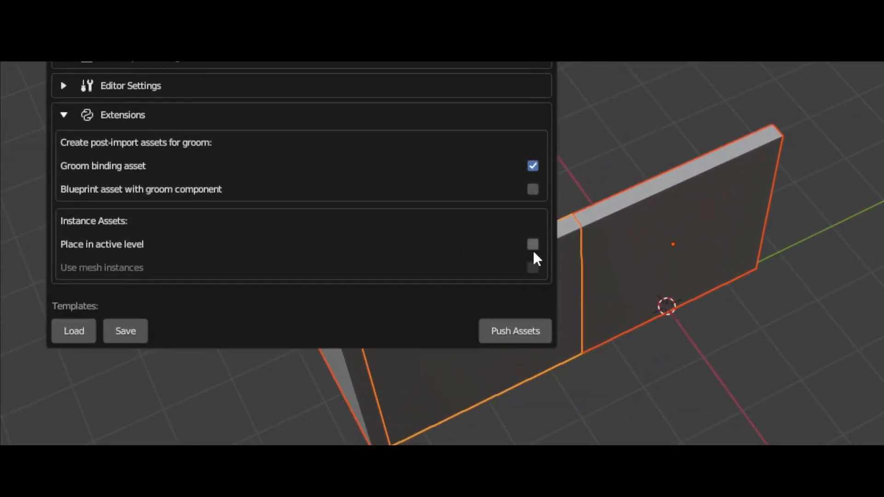
click(532, 244)
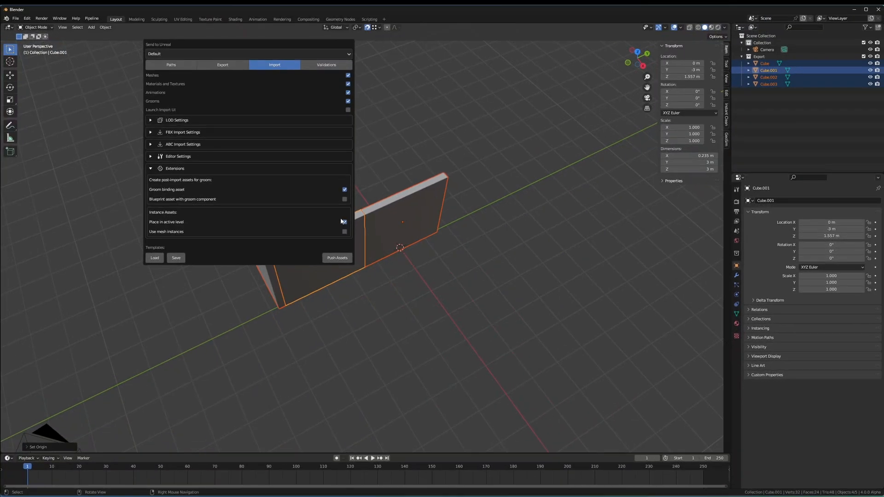
click(337, 258)
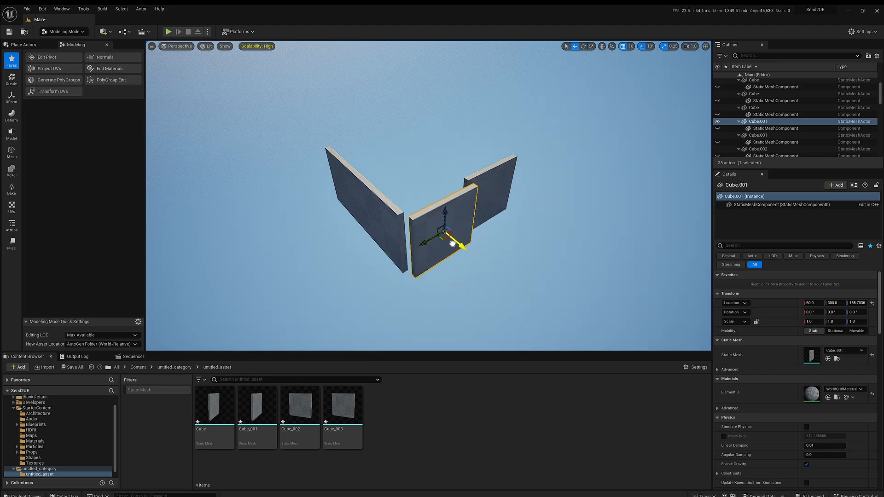
Orbit the level viewport around the pushed Cube wall actors
drag(456, 243, 454, 240)
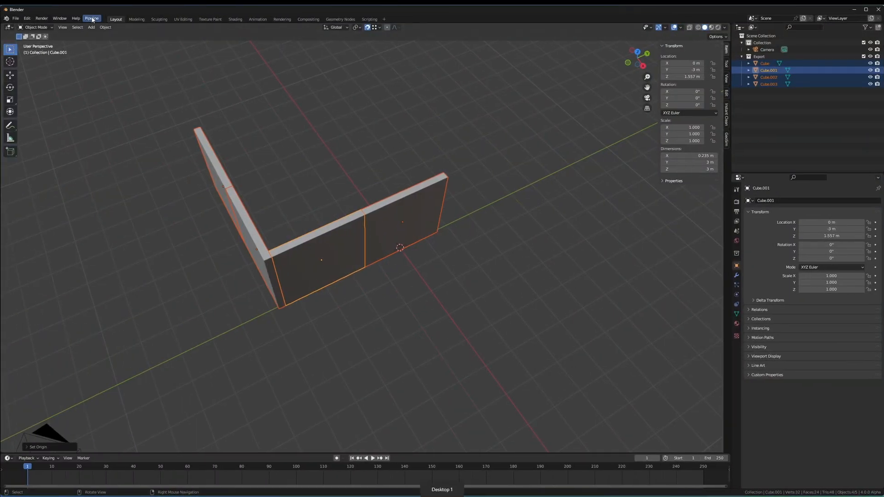
Enable 'Use object origin' in the Send to Unreal export settings
click(93, 17)
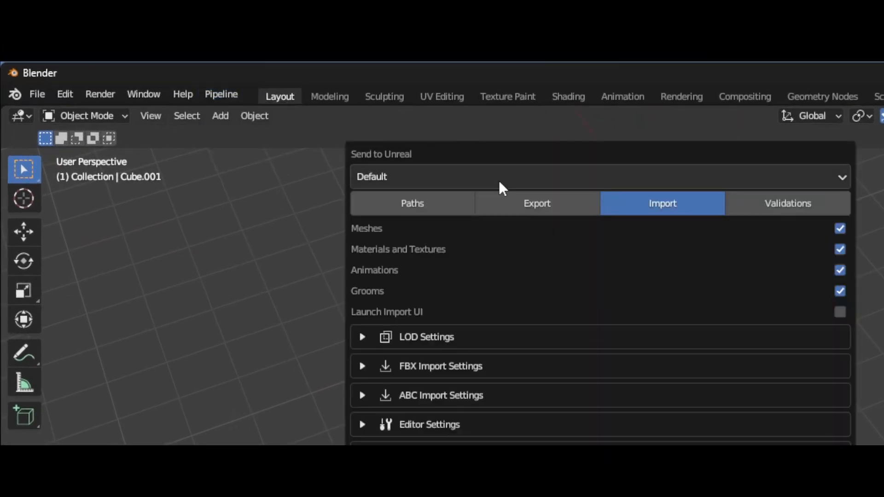
click(537, 203)
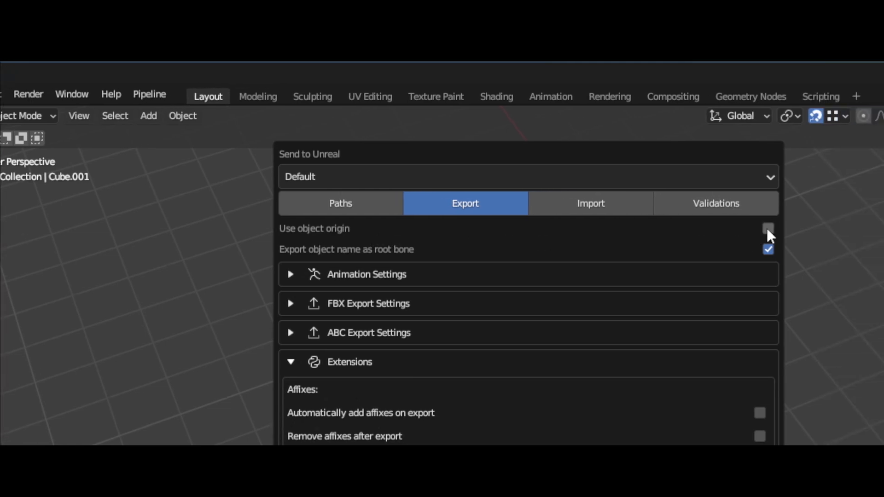
click(767, 229)
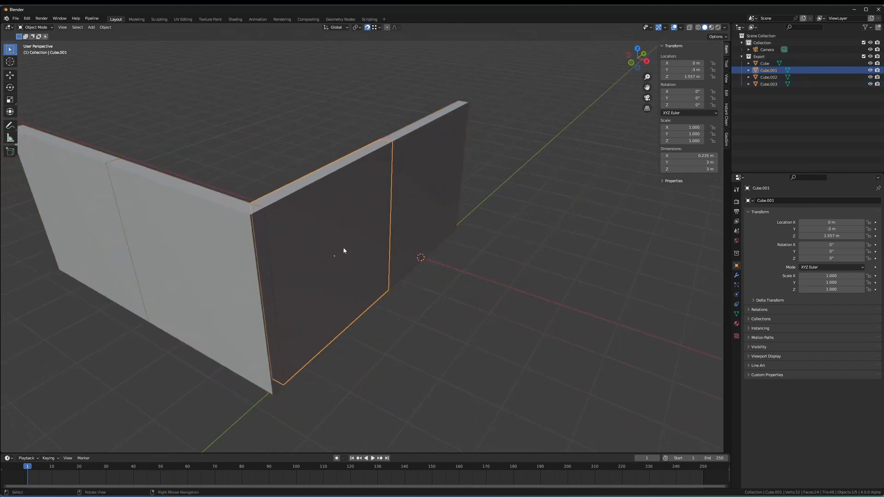
Inset the middle wall's face in Edit Mode to start the square window opening
key(Tab)
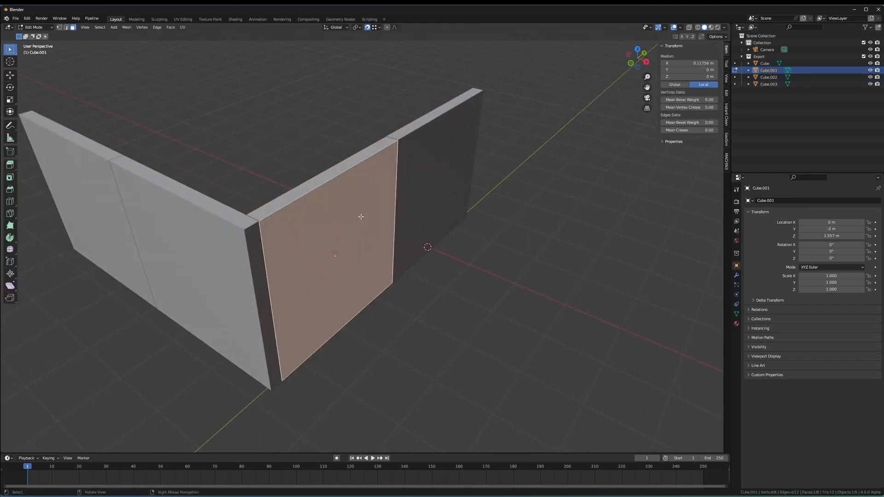
key(i)
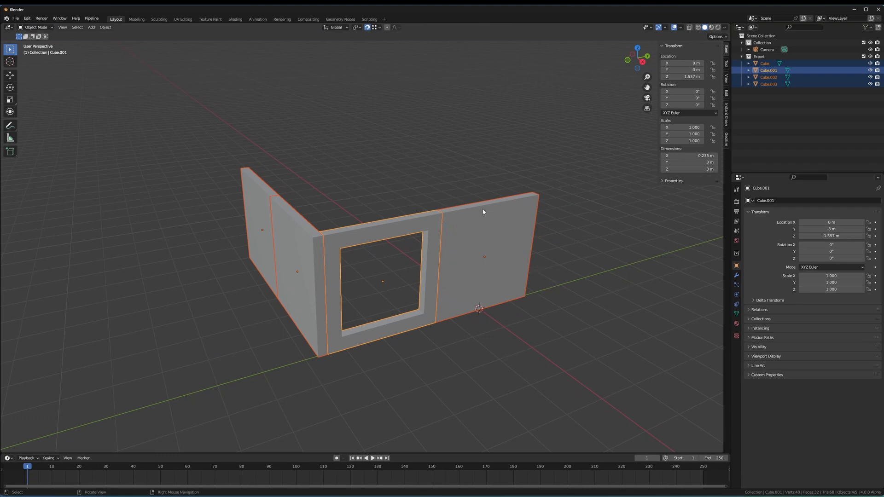
mouse_move(476, 235)
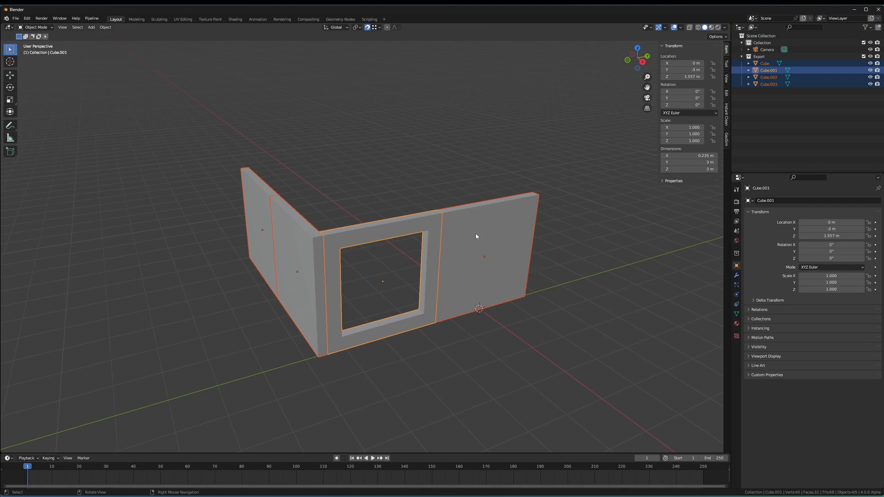
mouse_move(196, 45)
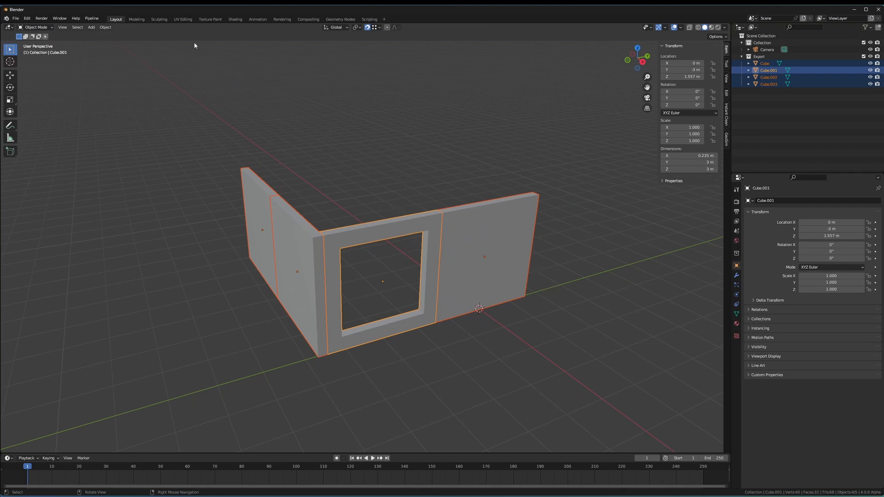
Review FBX import settings for static meshes, toggling the Build Nanite option
click(94, 18)
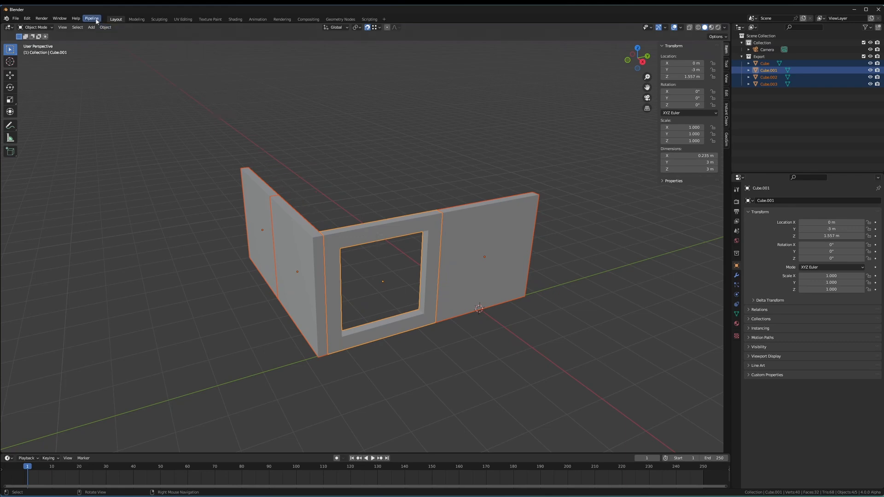
click(94, 18)
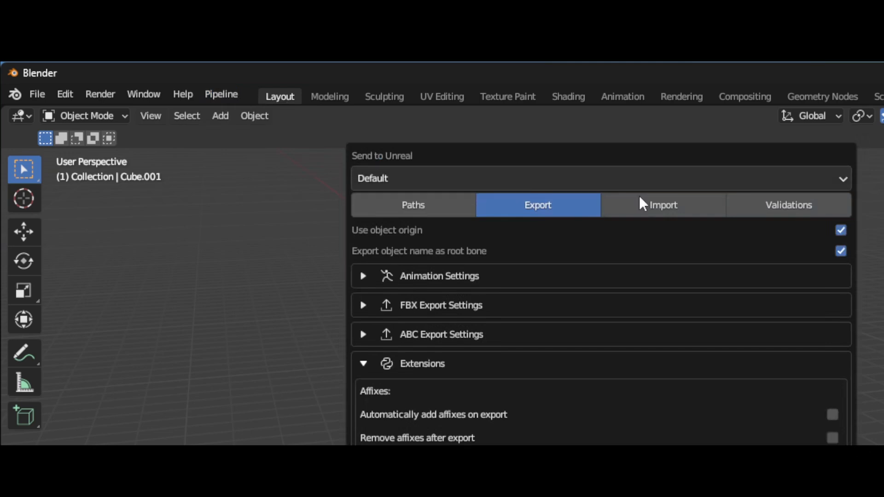
click(663, 205)
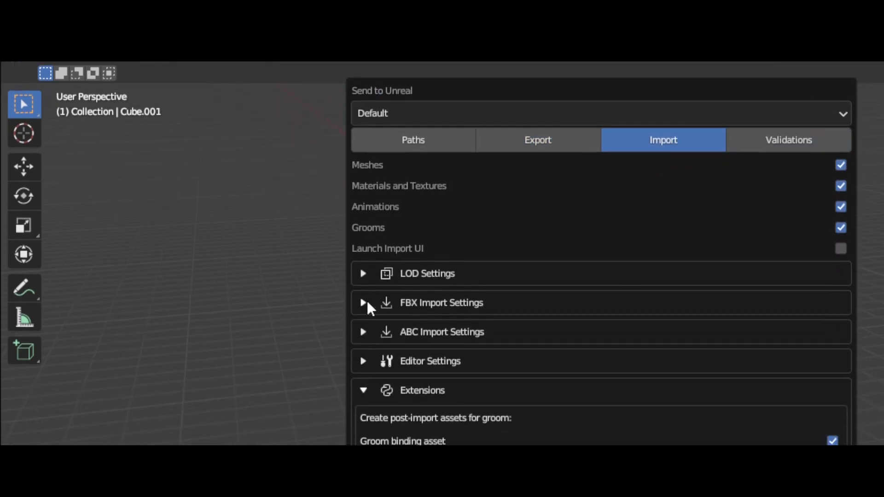
click(363, 302)
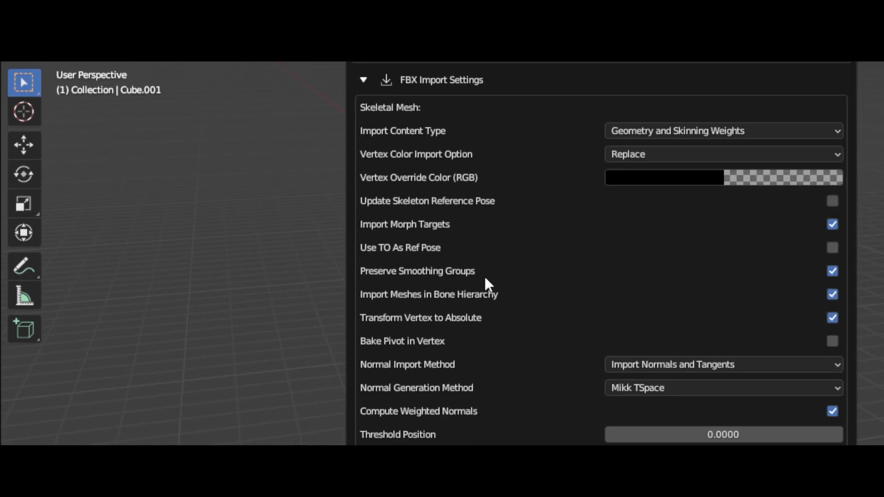
scroll(down, 3)
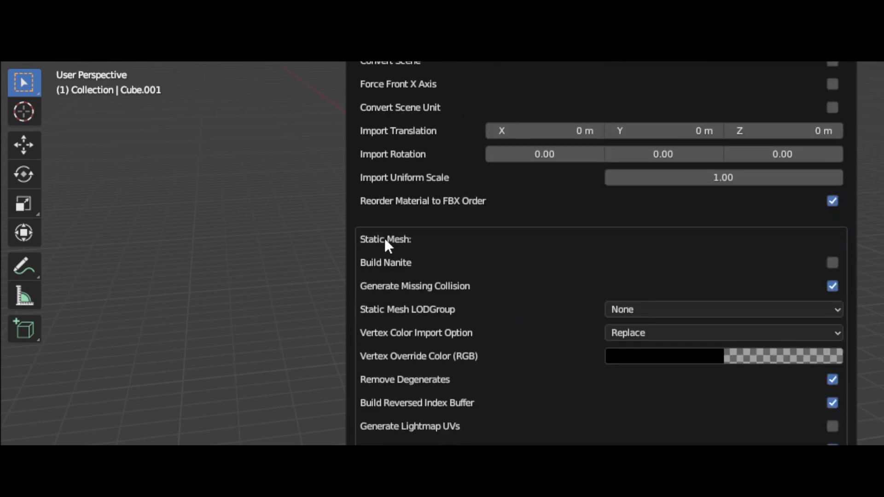
mouse_move(617, 286)
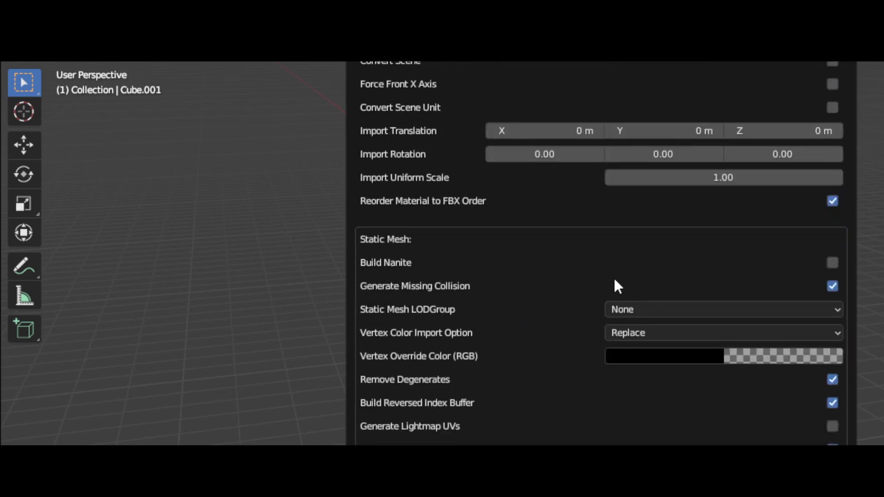
click(830, 262)
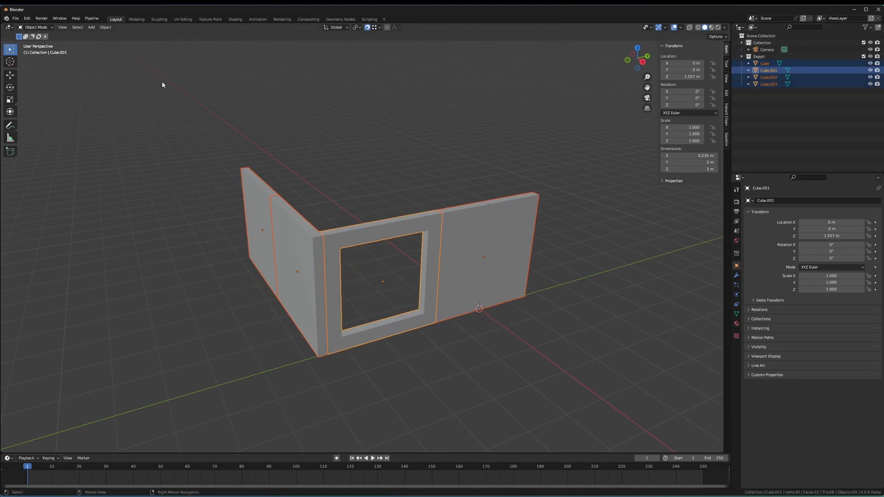
Reach the Pipeline export menu to push the windowed walls to Unreal again
click(91, 17)
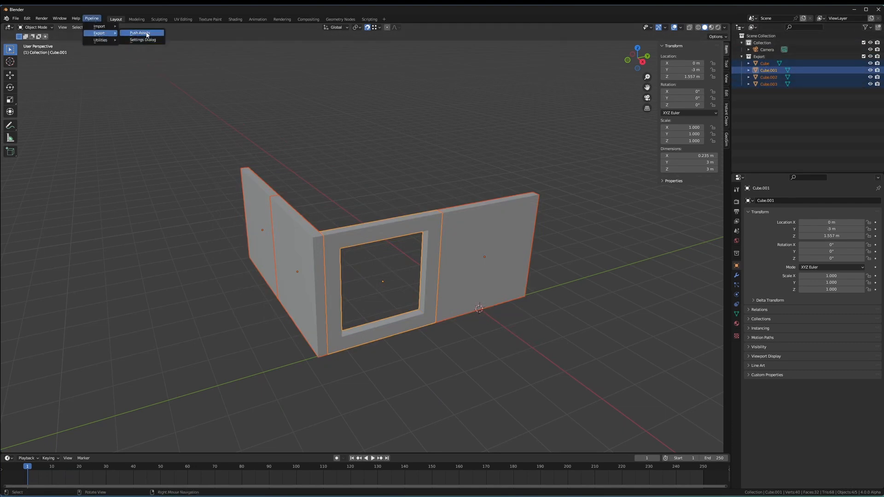